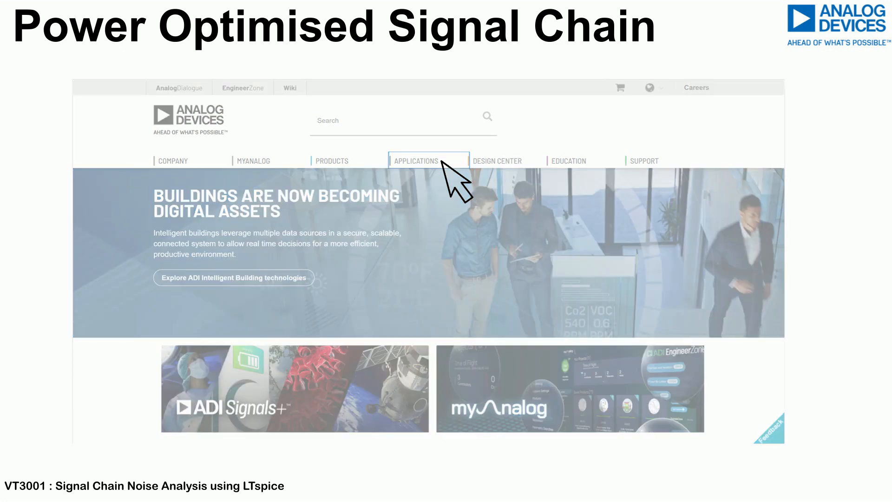
Navigate from Applications to Precision Technology and scroll down to the signal chains table.
left_click(416, 160)
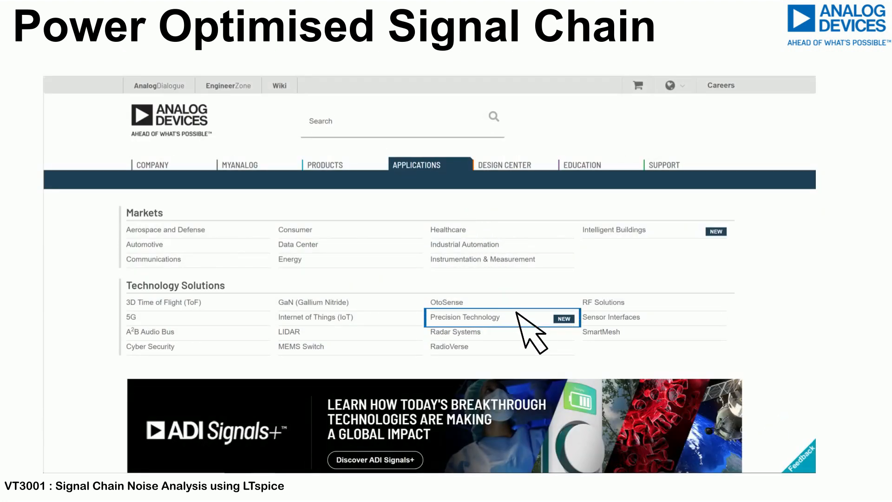
left_click(465, 317)
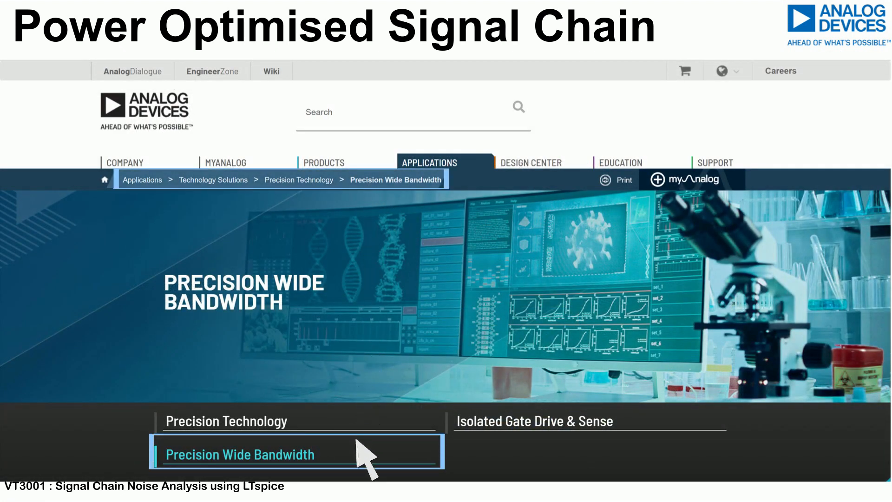
mouse_move(364, 462)
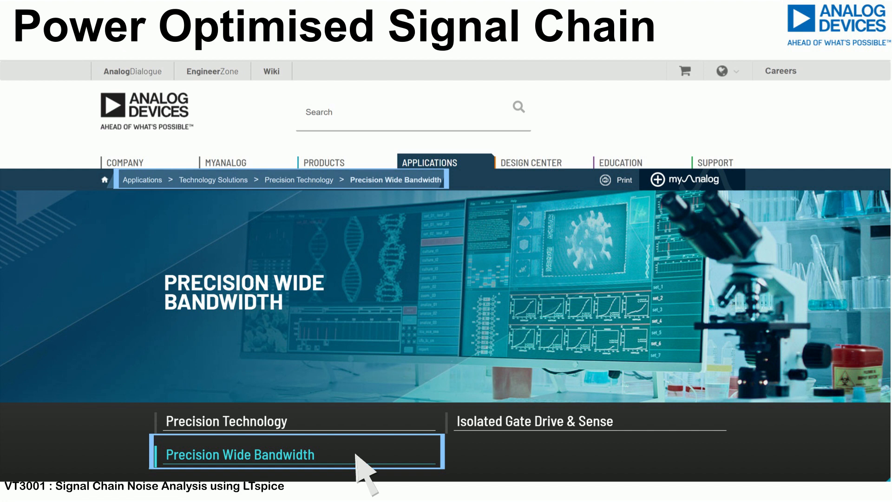
scroll("down", 3)
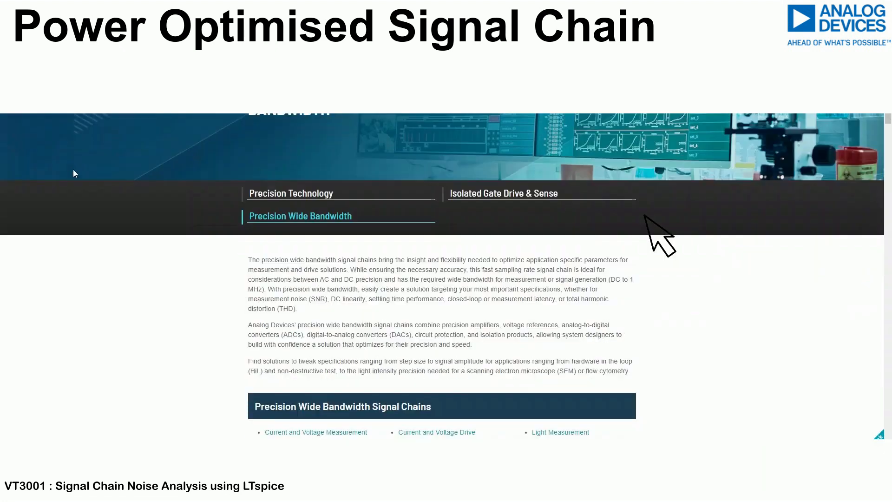
scroll("down", 3)
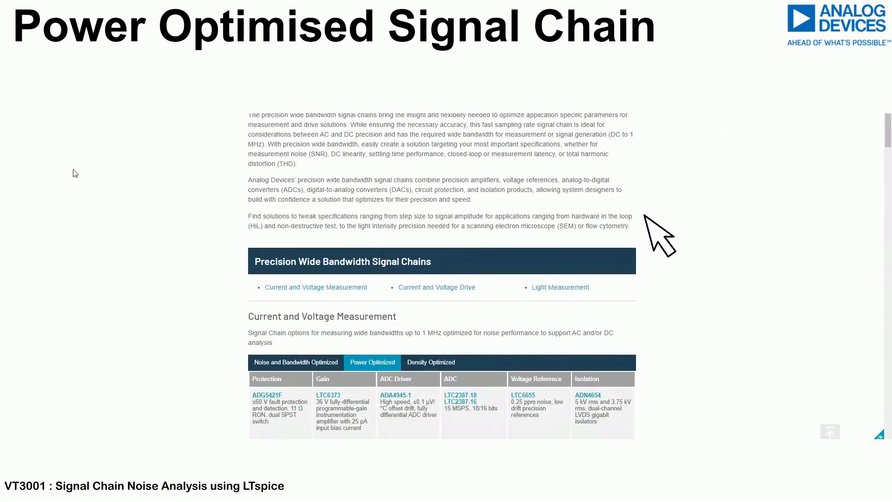
scroll("down", 3)
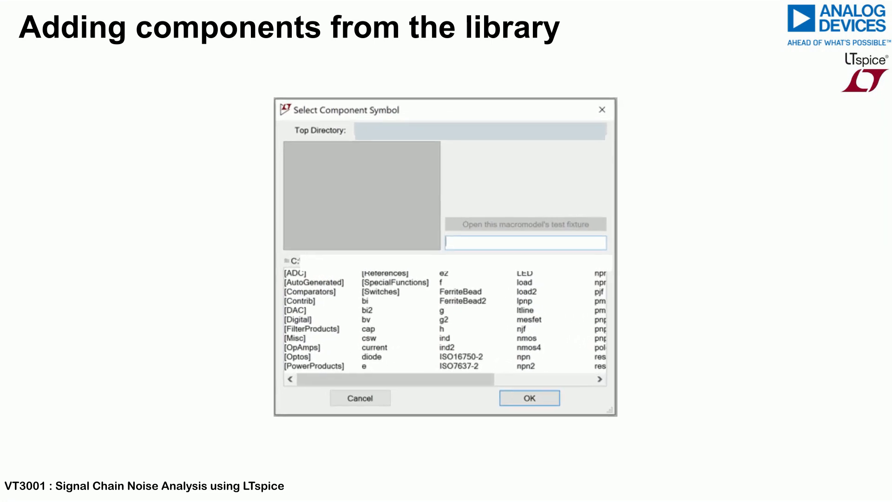
Bring up the Select Component Symbol library to pick a part.
left_click(528, 398)
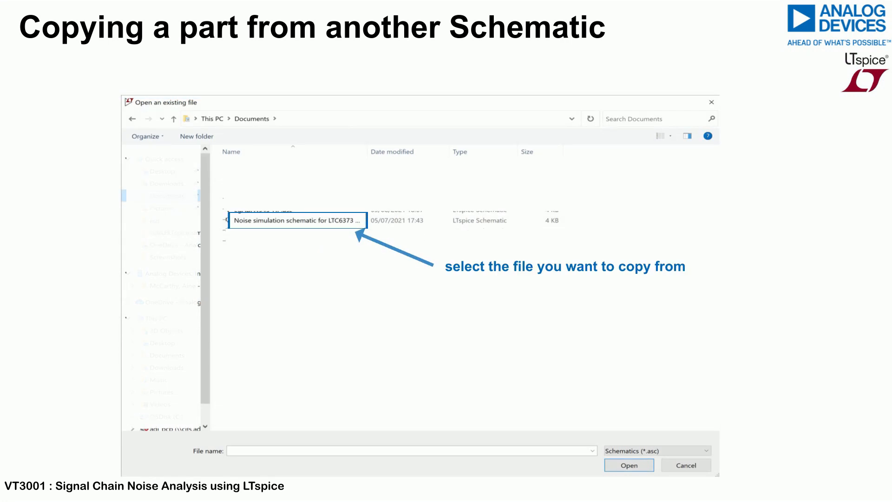
Choose the LTC6373 gain 16 noise simulation schematic in the Open dialog.
left_click(629, 465)
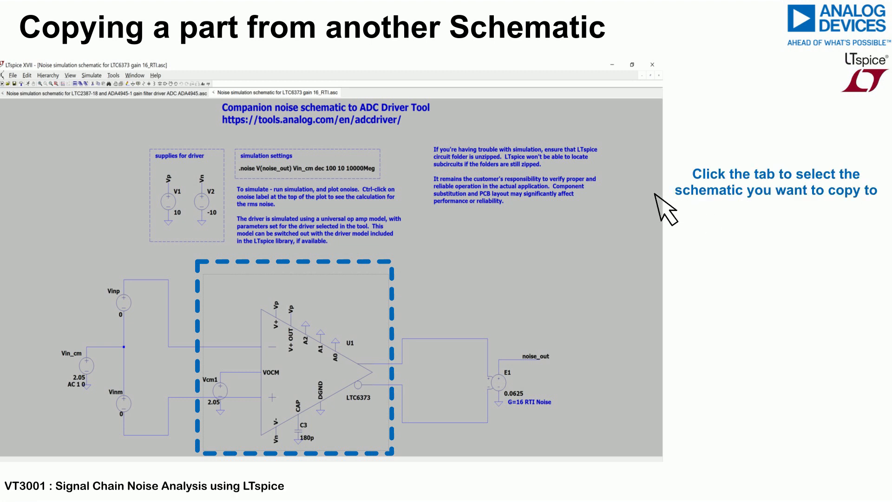
Make the LTC2387-18 and ADA4945-1 driver schematic the active window.
left_click(112, 91)
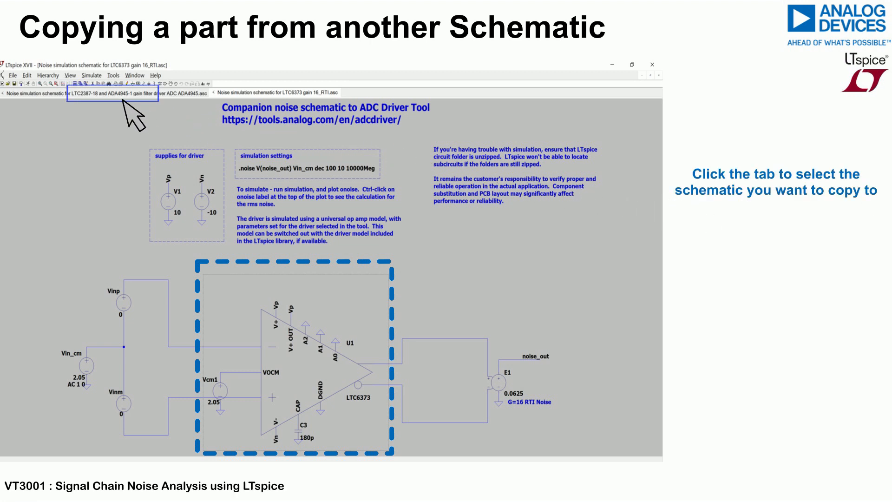
left_click(117, 96)
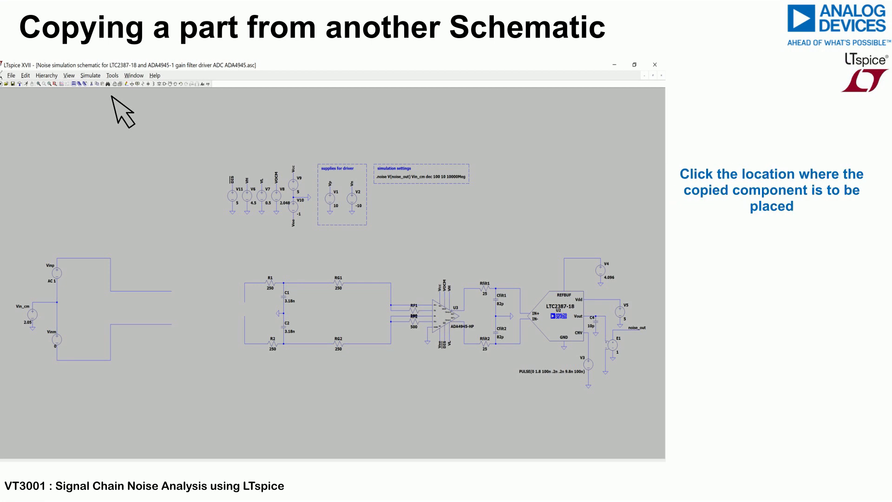
mouse_move(187, 301)
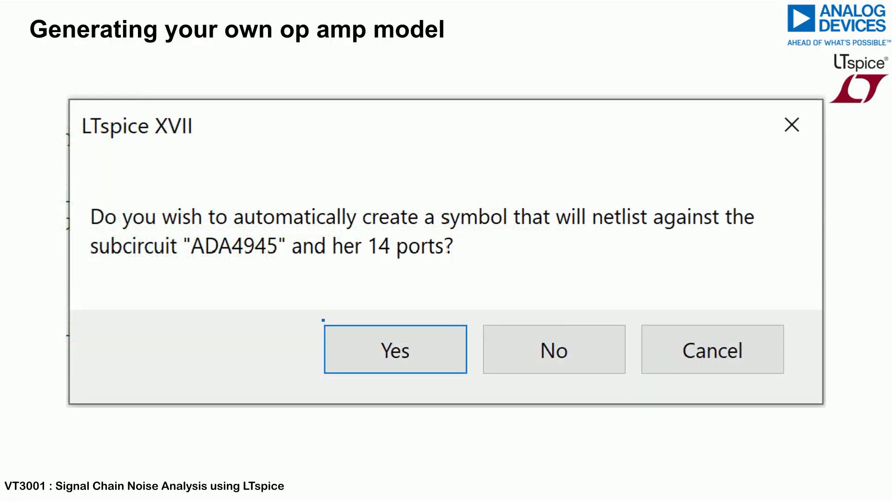
Accept auto-generating a symbol for the ADA4945 subcircuit.
left_click(396, 349)
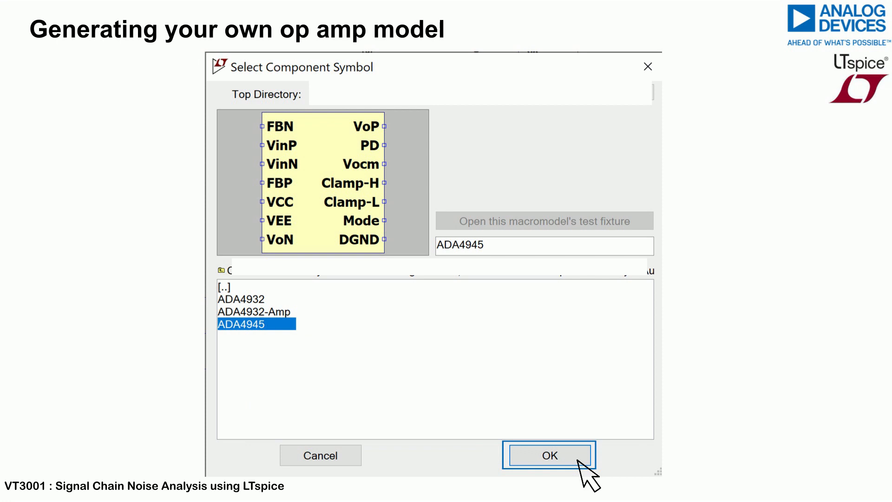
Confirm ADA4945 as the part to place from the symbol dialog.
left_click(550, 456)
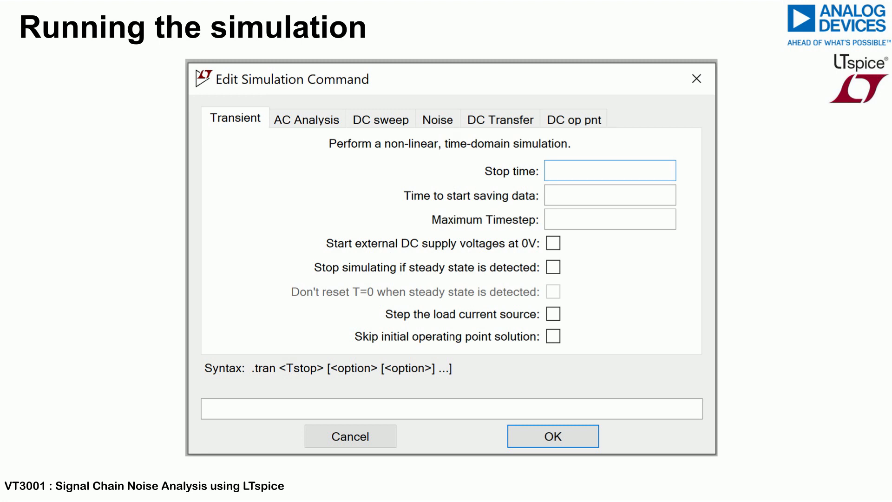
mouse_move(214, 162)
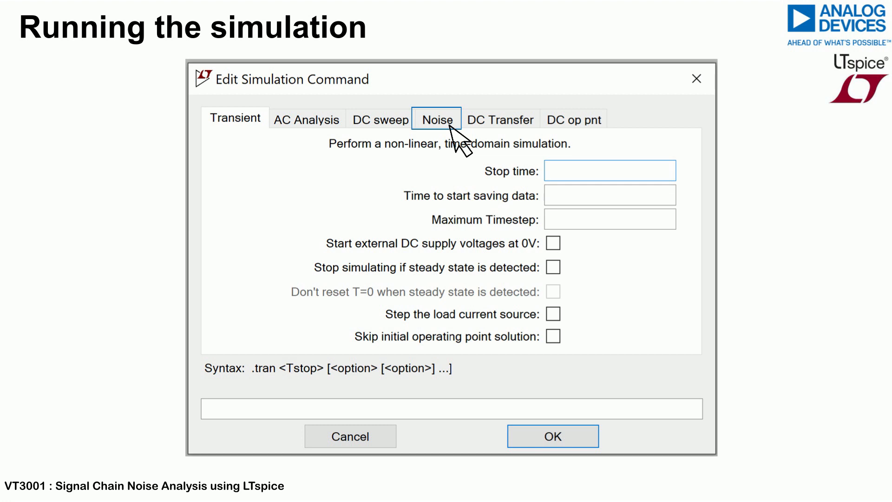
Configure Noise analysis: V(noise_out) from Vin_cm, decade, 100 points, 10 Hz to 10000Meg, and confirm.
left_click(437, 119)
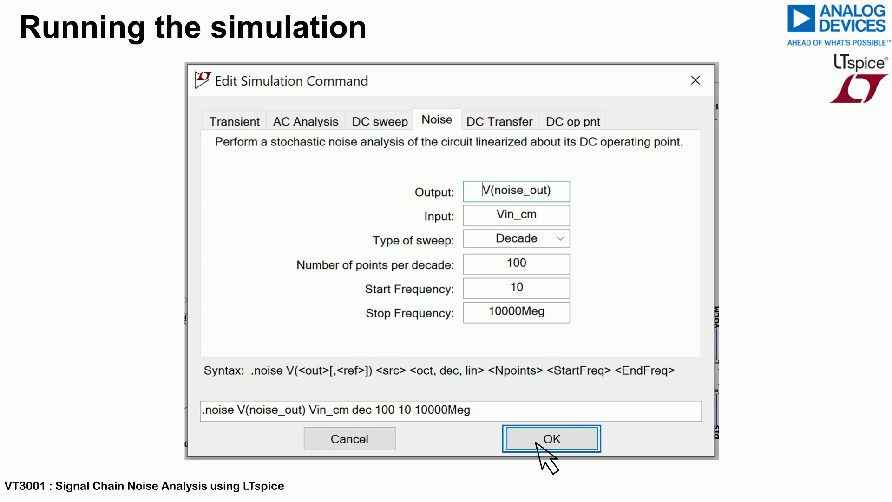
left_click(552, 439)
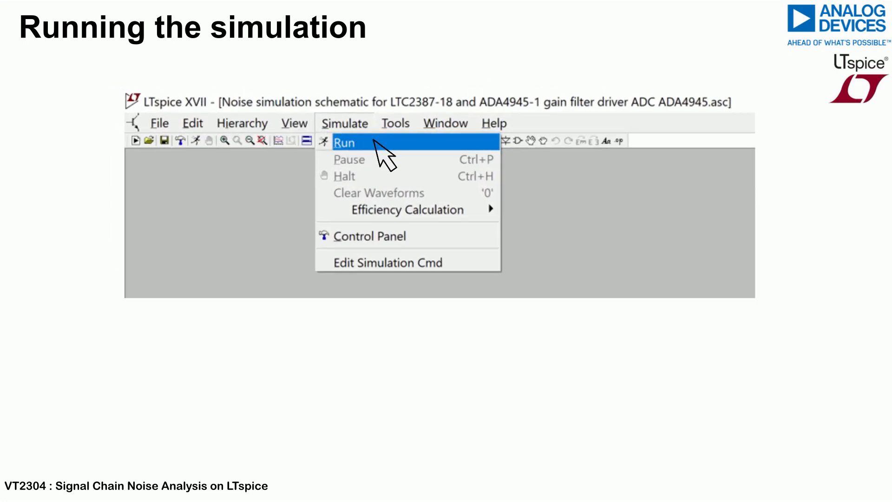
Run the simulation, plot V(onoise) and read its total RMS noise of 124.48µV.
left_click(344, 142)
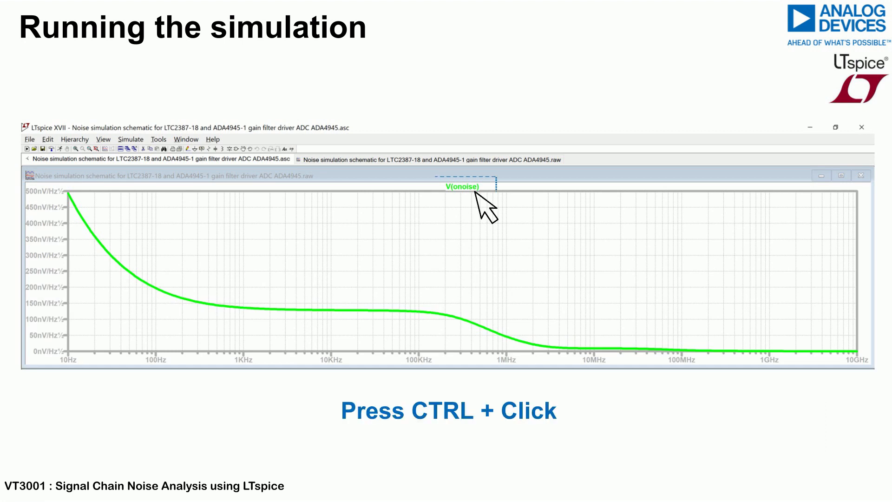
left_click(463, 186)
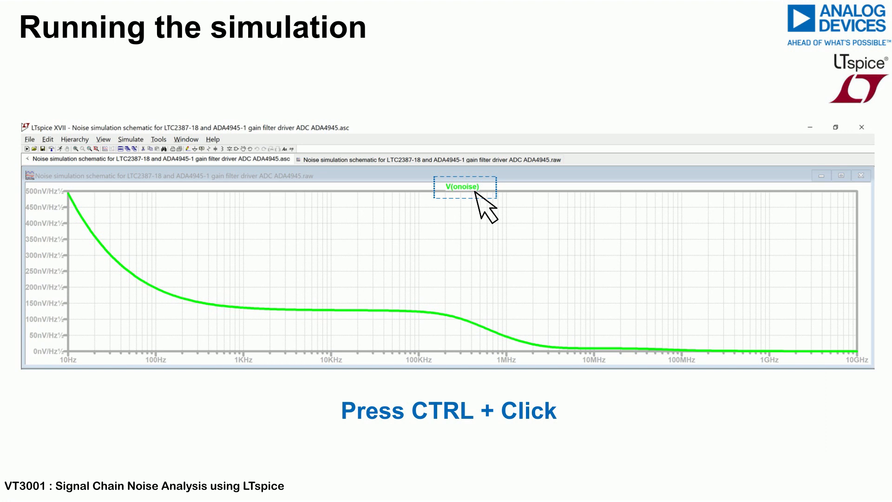
left_click(465, 185)
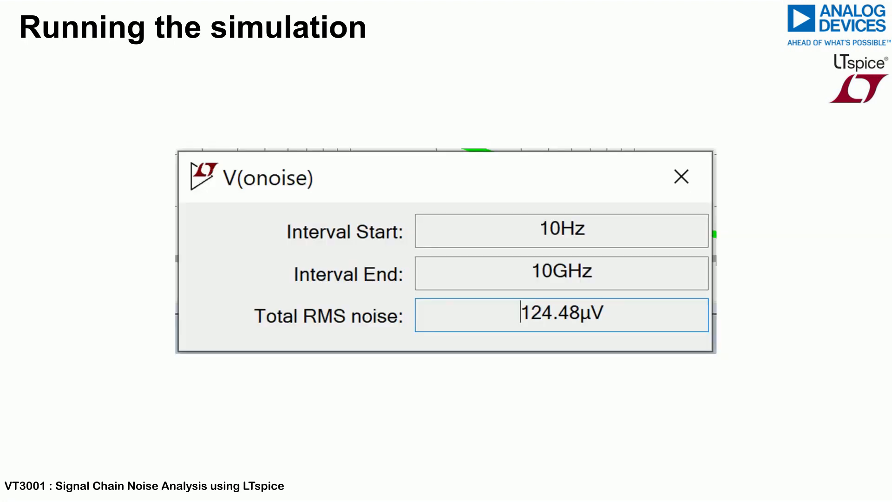